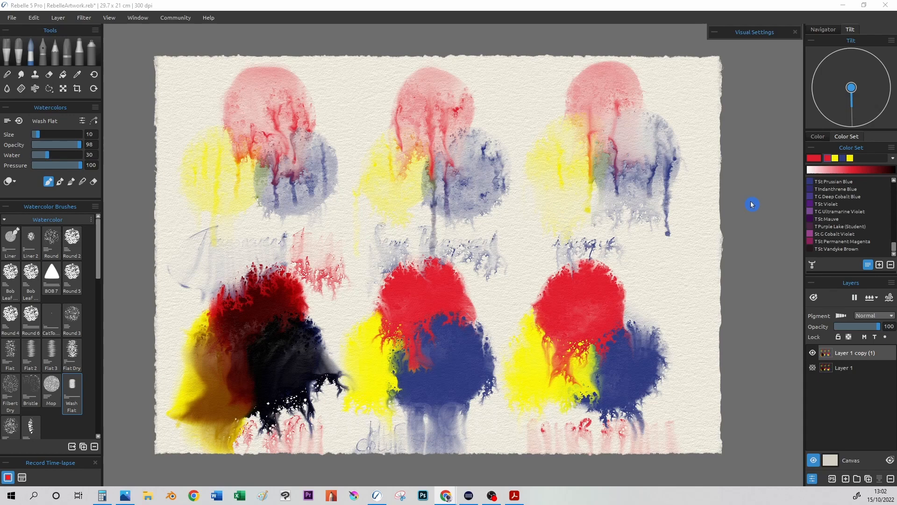
Start a new artwork from the File menu, opening the New Artwork dialog
left_click(13, 18)
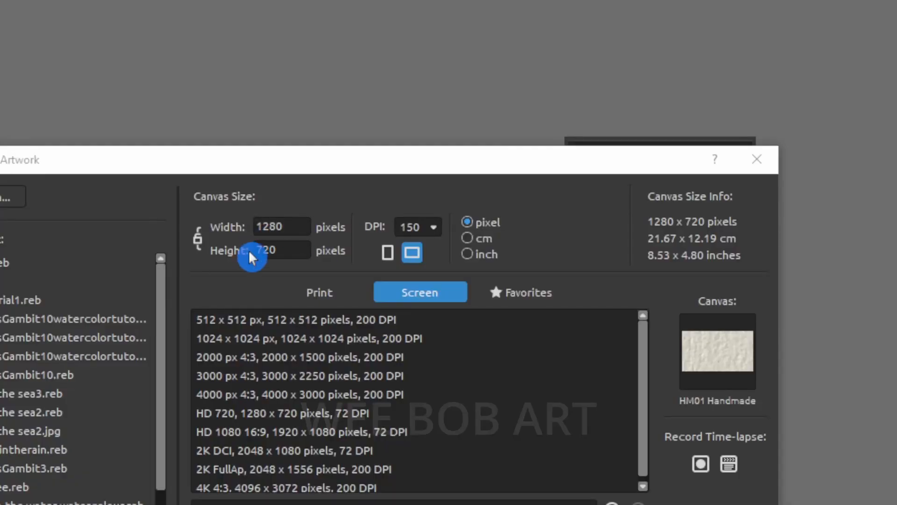
Choose the A4 Default print preset and lower its resolution to 150 DPI
left_click(320, 291)
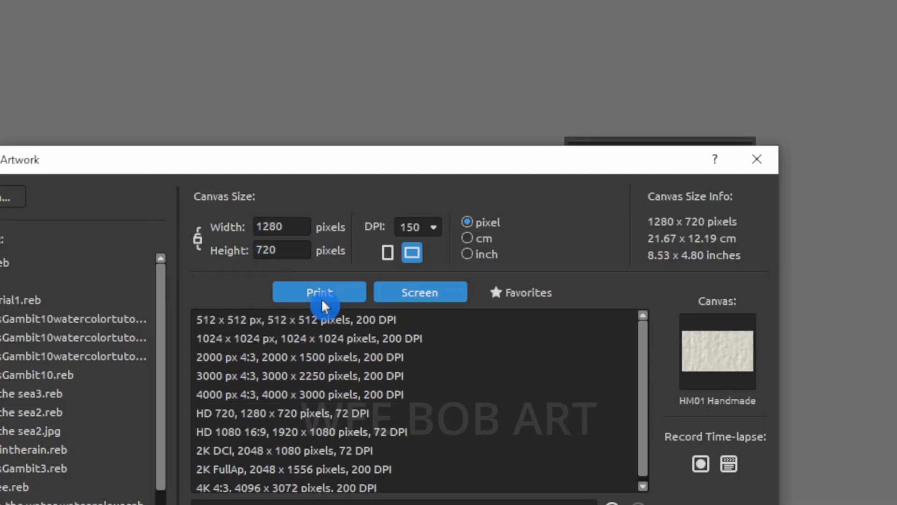
left_click(320, 292)
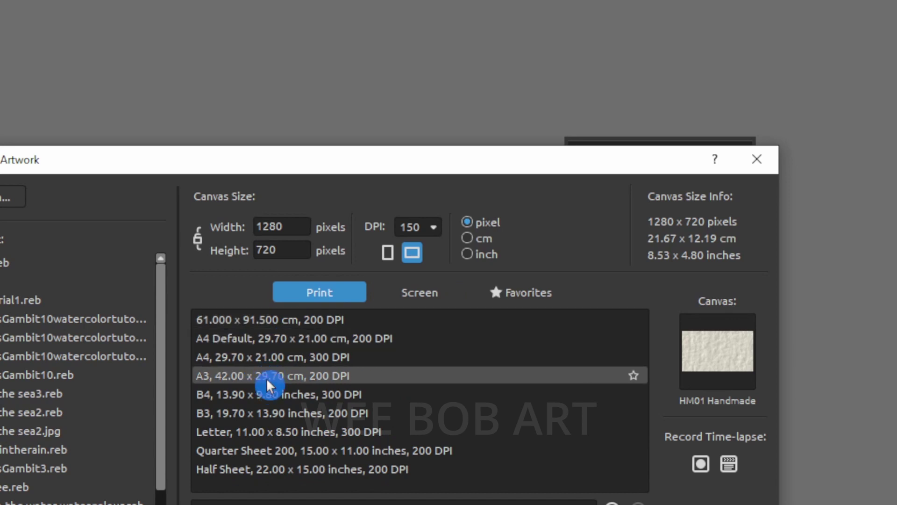
left_click(285, 338)
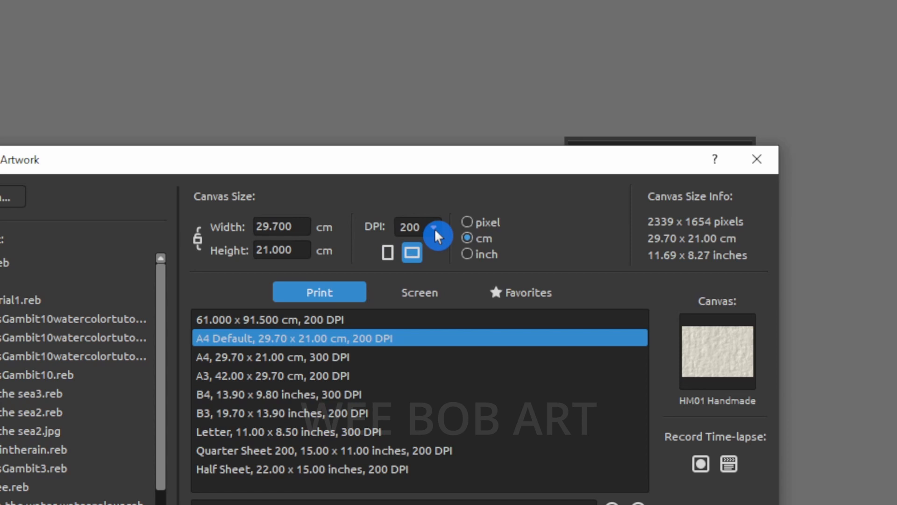
left_click(432, 227)
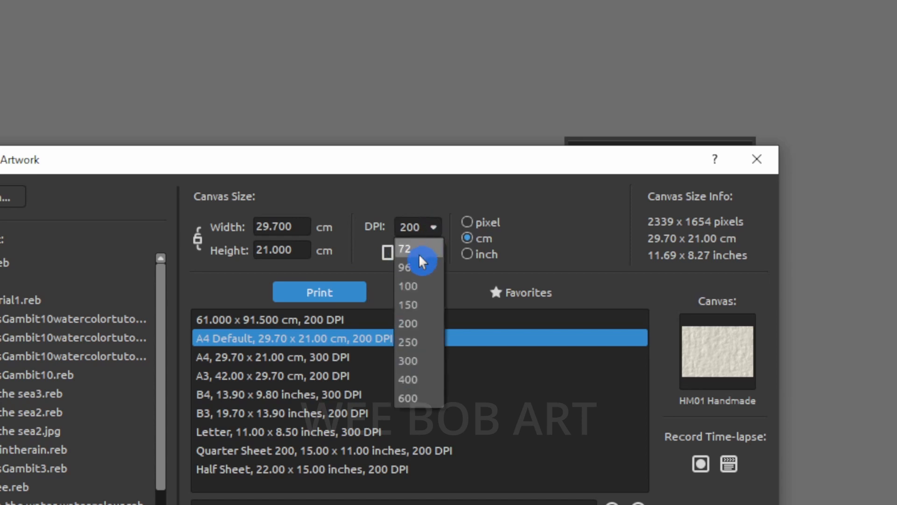
mouse_move(419, 306)
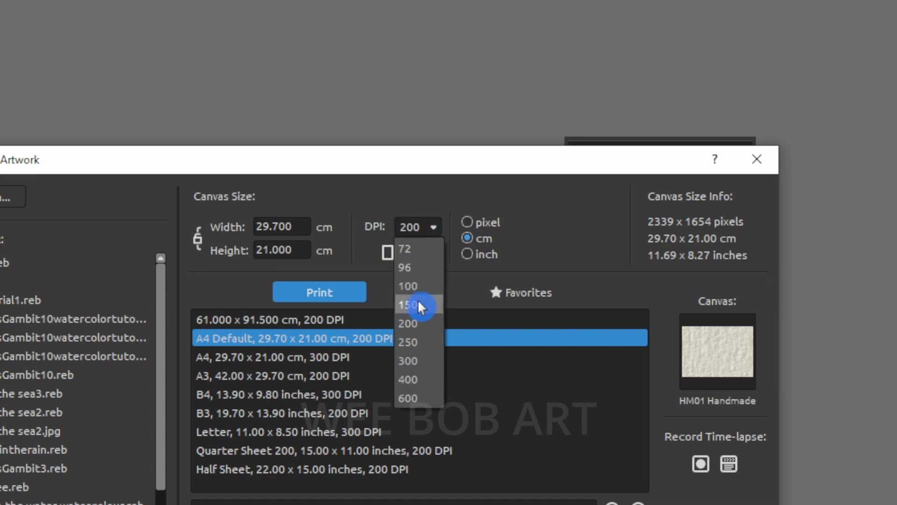
left_click(407, 305)
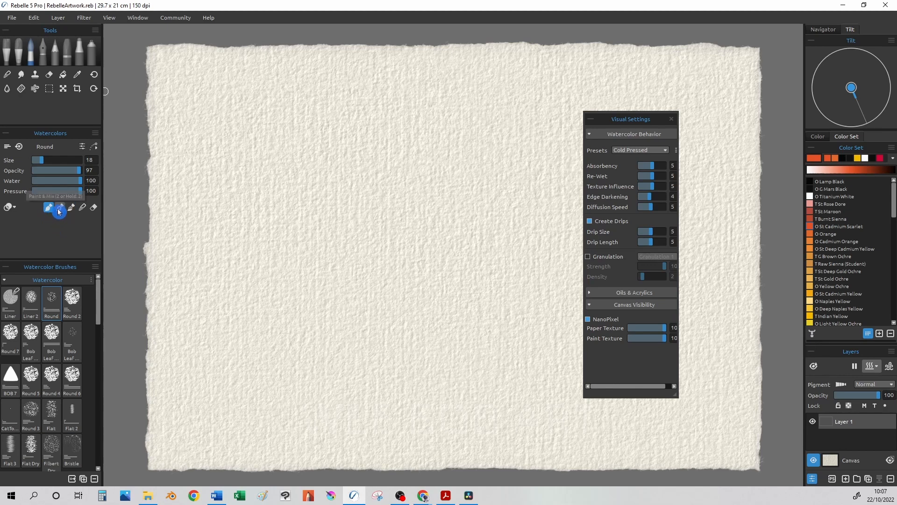
Use Paint & Mix watercolour mode to work yellow into the crimson end of the stroke
left_click(84, 208)
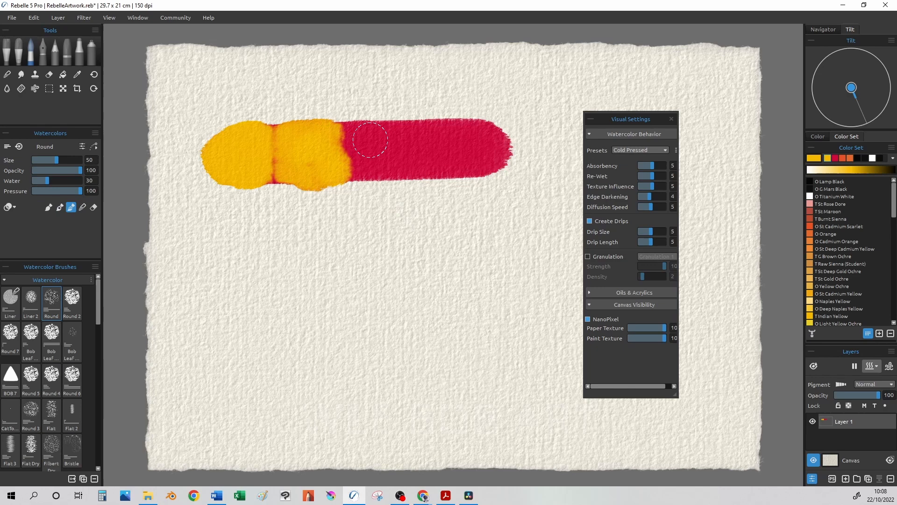
left_click_drag(369, 139, 383, 166)
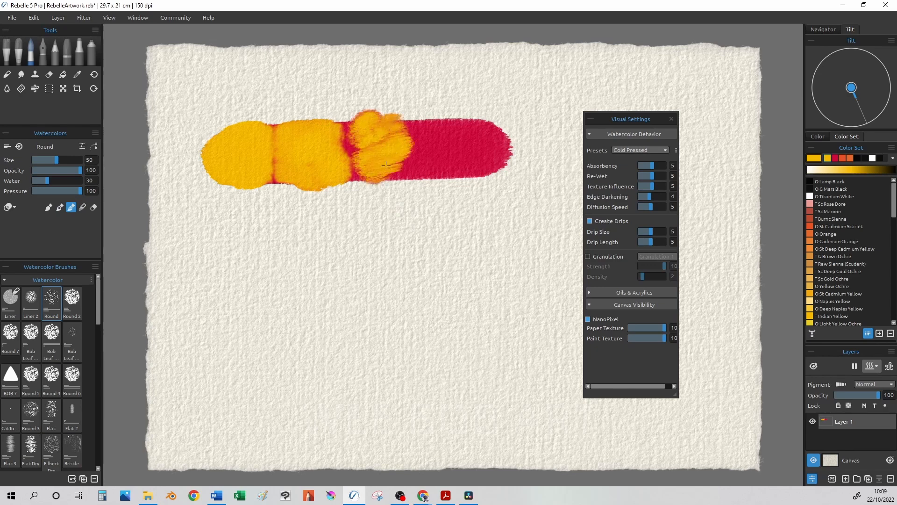